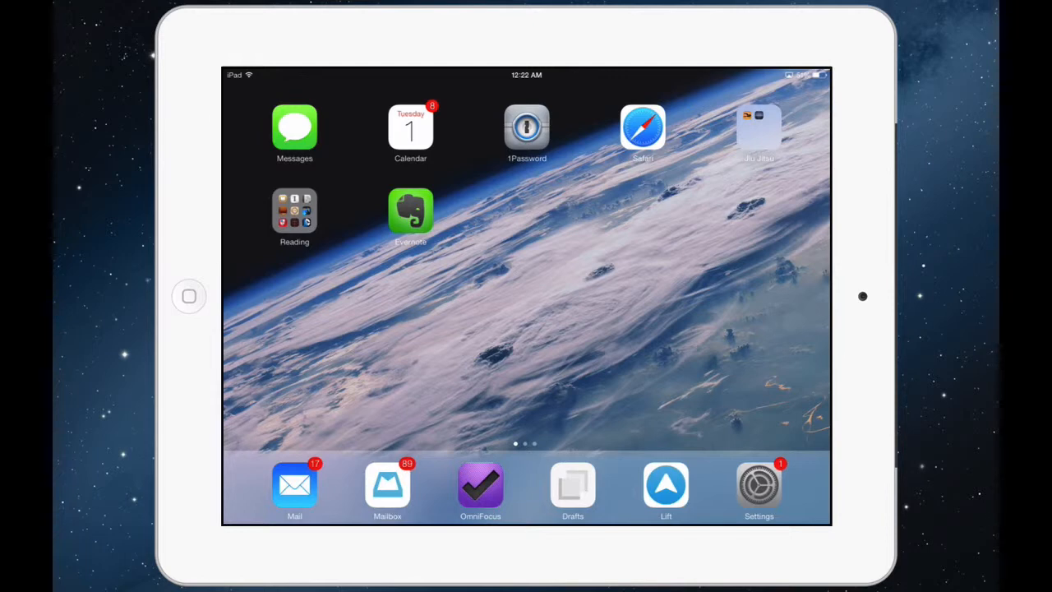
# Step: Launch Settings from the Dock and scroll the sidebar down to the Twitter entry
pyautogui.click(759, 485)
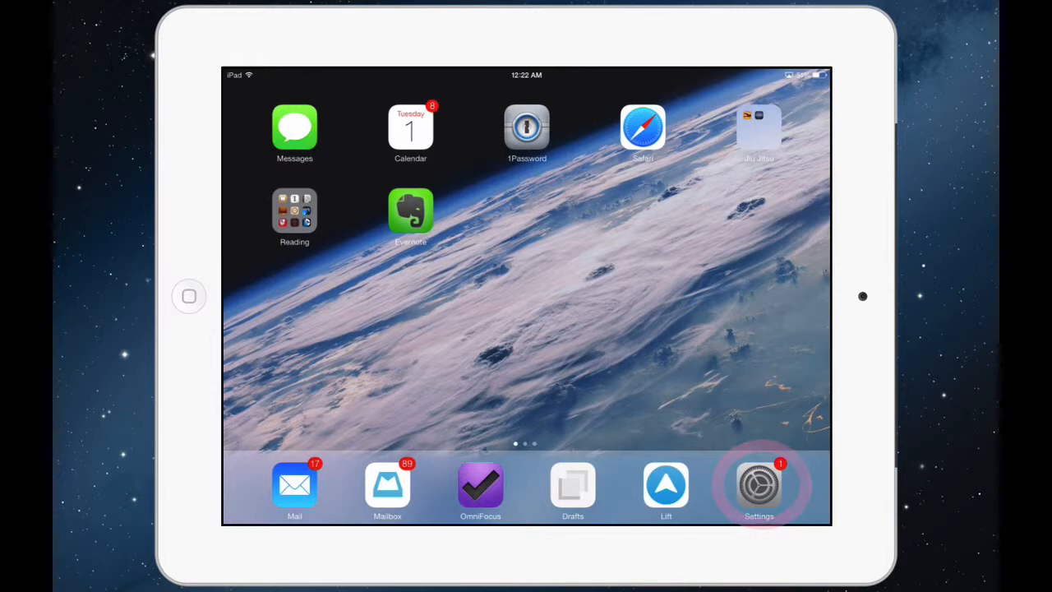
pyautogui.click(758, 485)
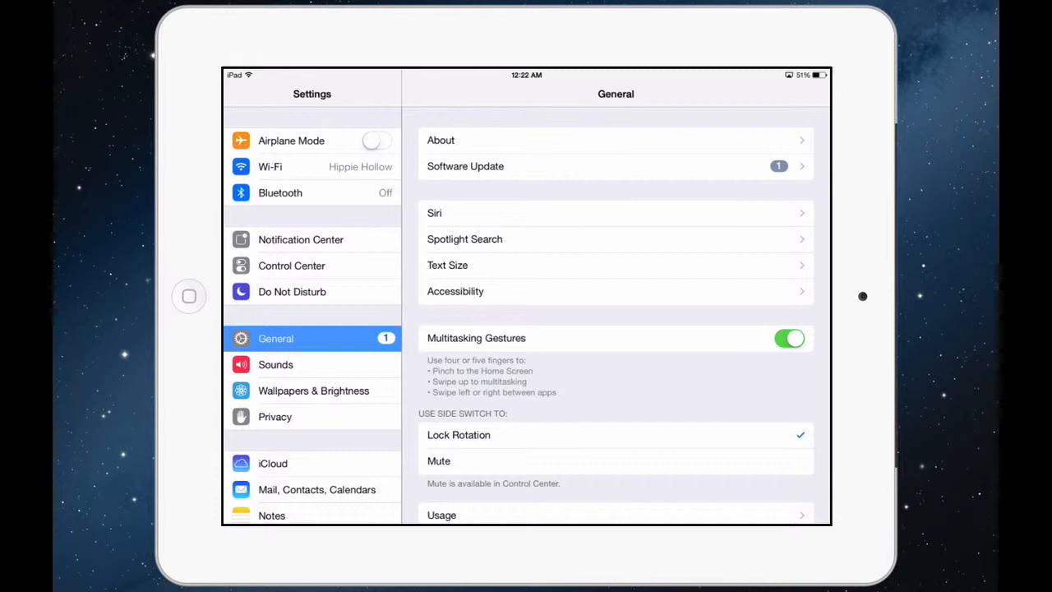
pyautogui.scroll(-3)
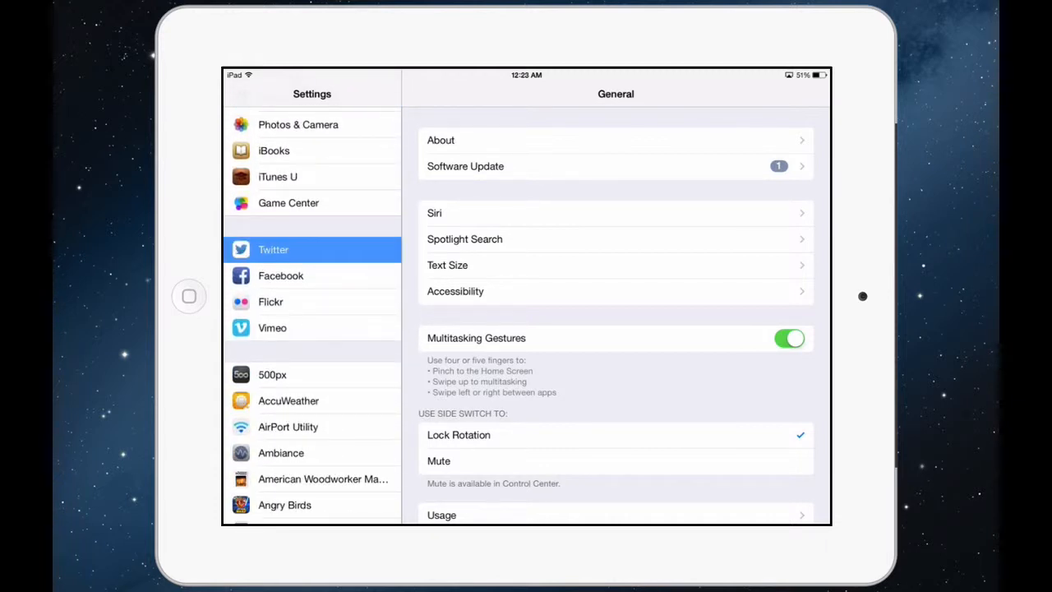
# Step: Go to Twitter in Settings and begin adding another account
pyautogui.click(273, 250)
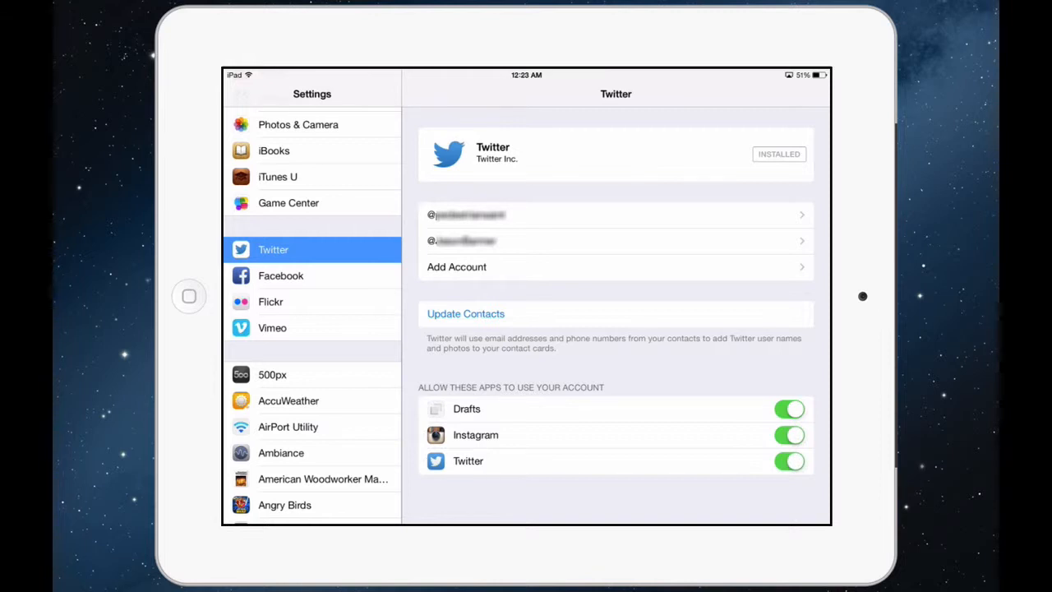
pyautogui.click(457, 266)
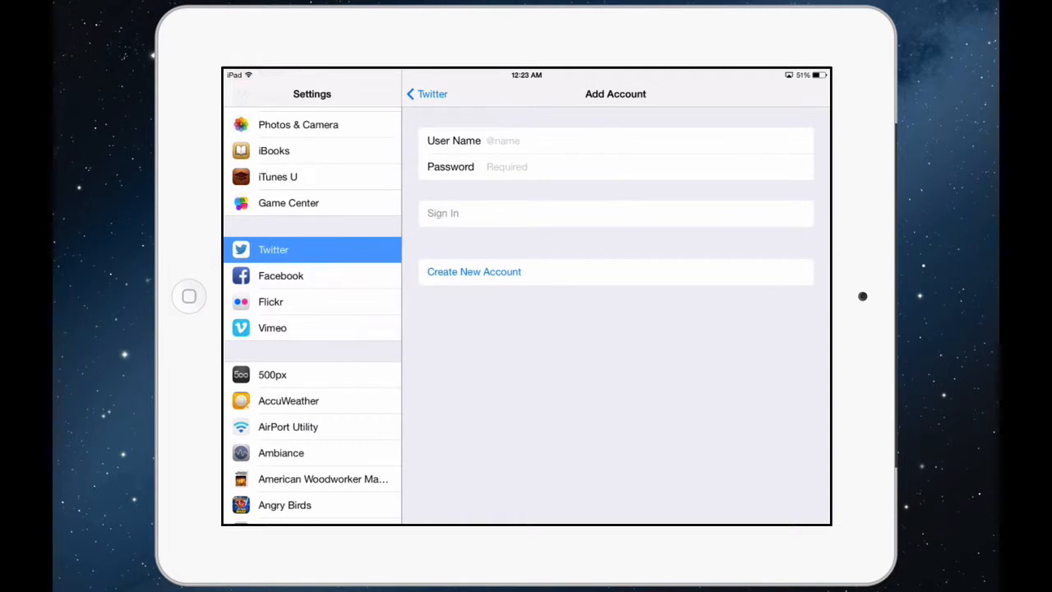
pyautogui.click(503, 140)
pyautogui.write('@Mac')
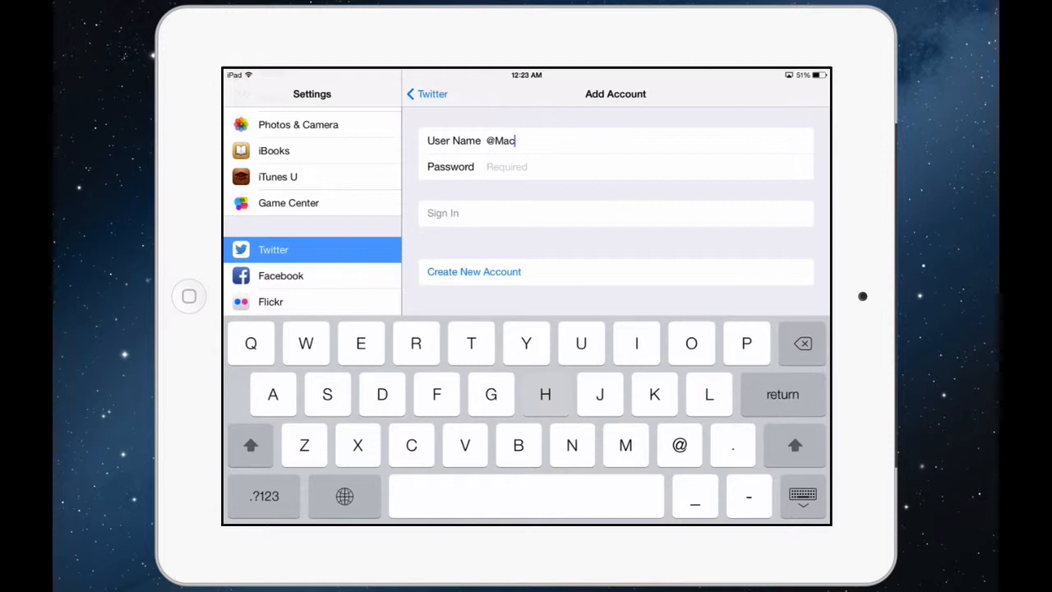
pyautogui.write('HowDoI')
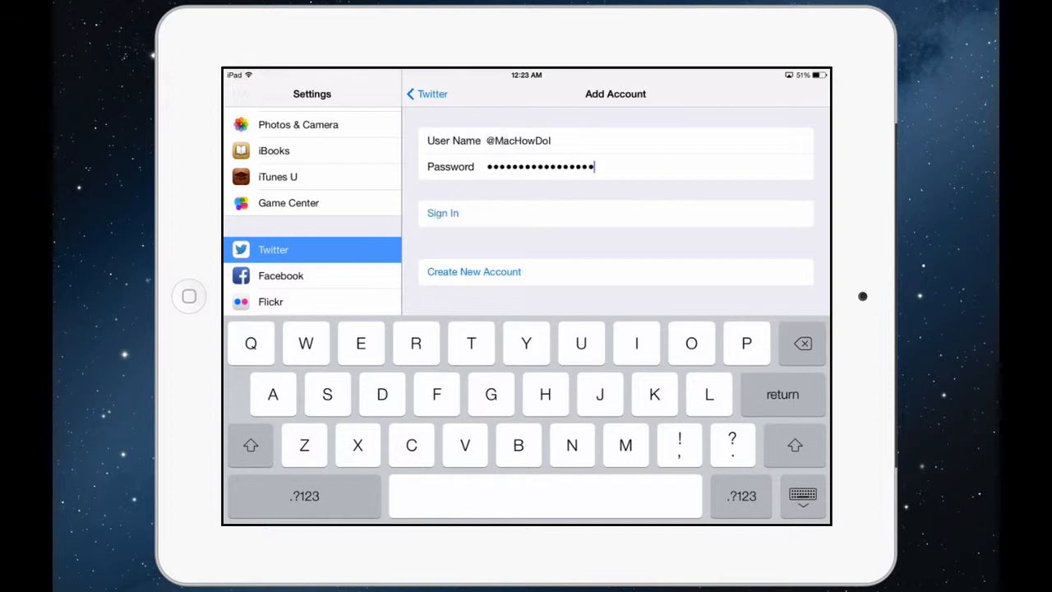
pyautogui.click(442, 214)
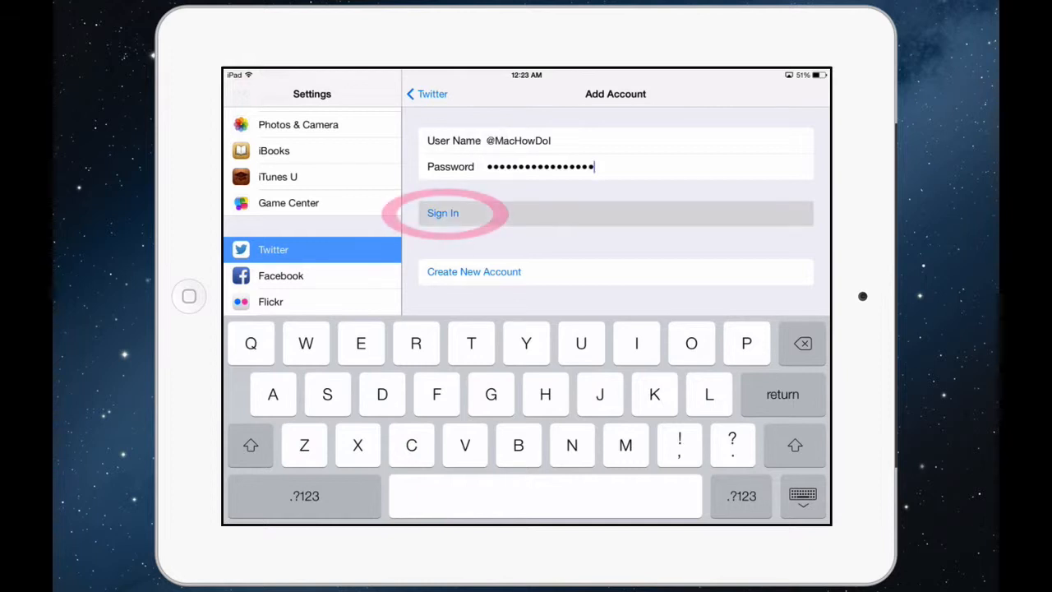
pyautogui.click(442, 213)
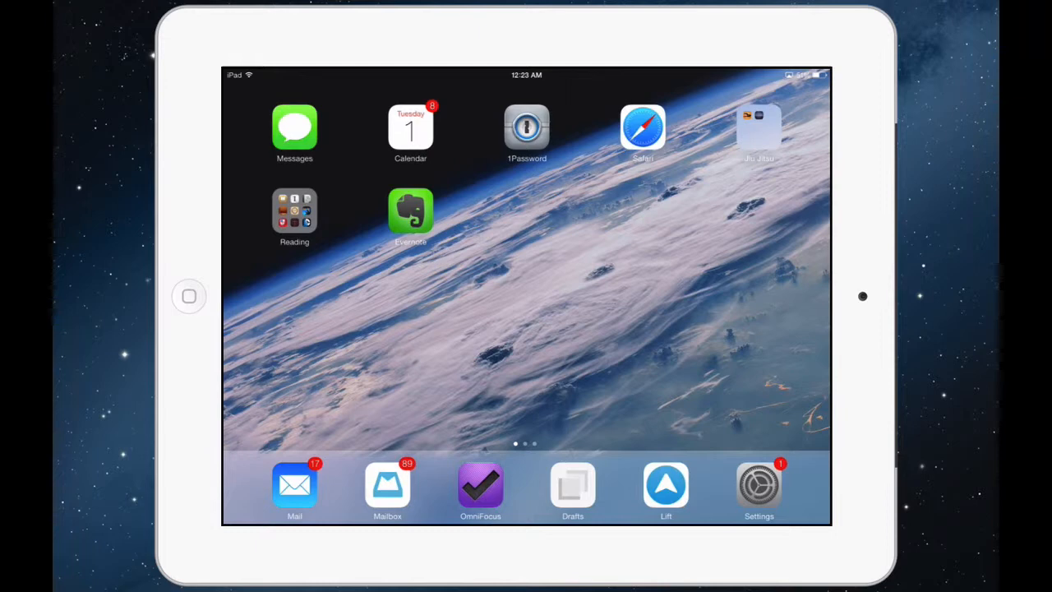
# Step: In Safari, share the smilesoftware.com page via Twitter from the share sheet
pyautogui.click(643, 128)
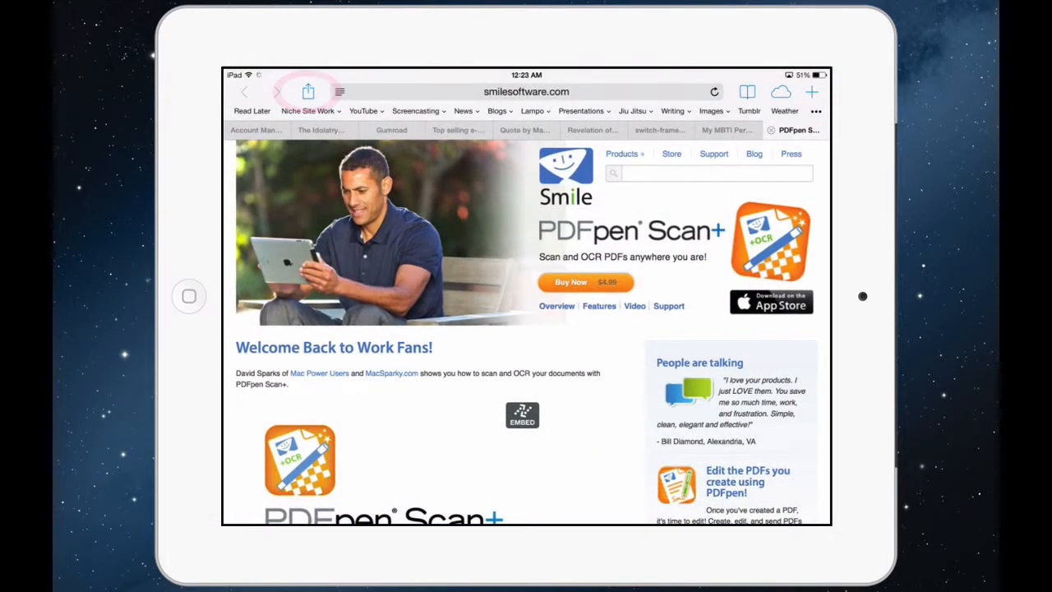
pyautogui.click(307, 92)
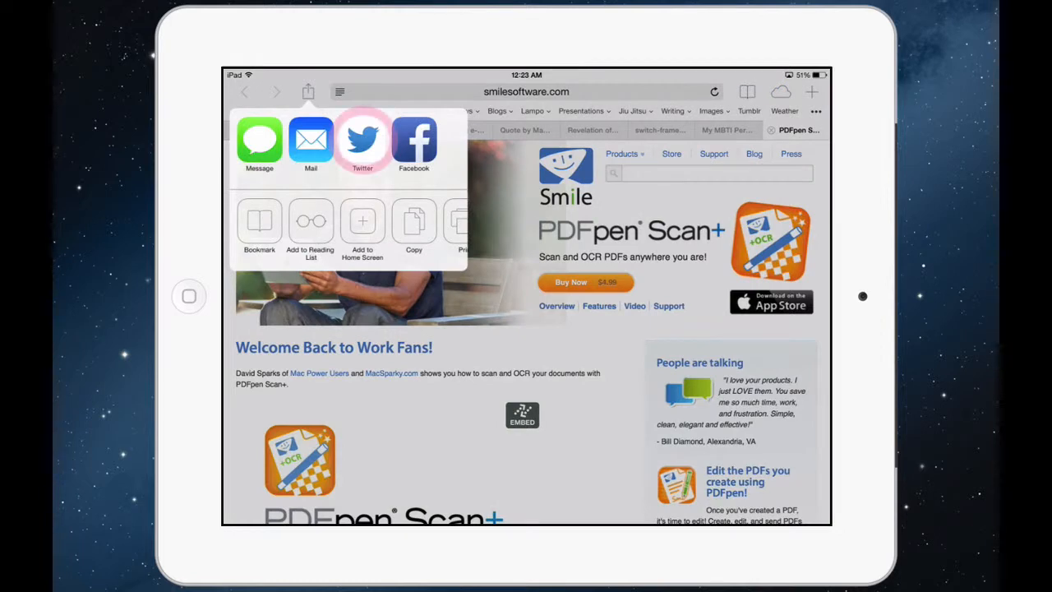
pyautogui.click(362, 140)
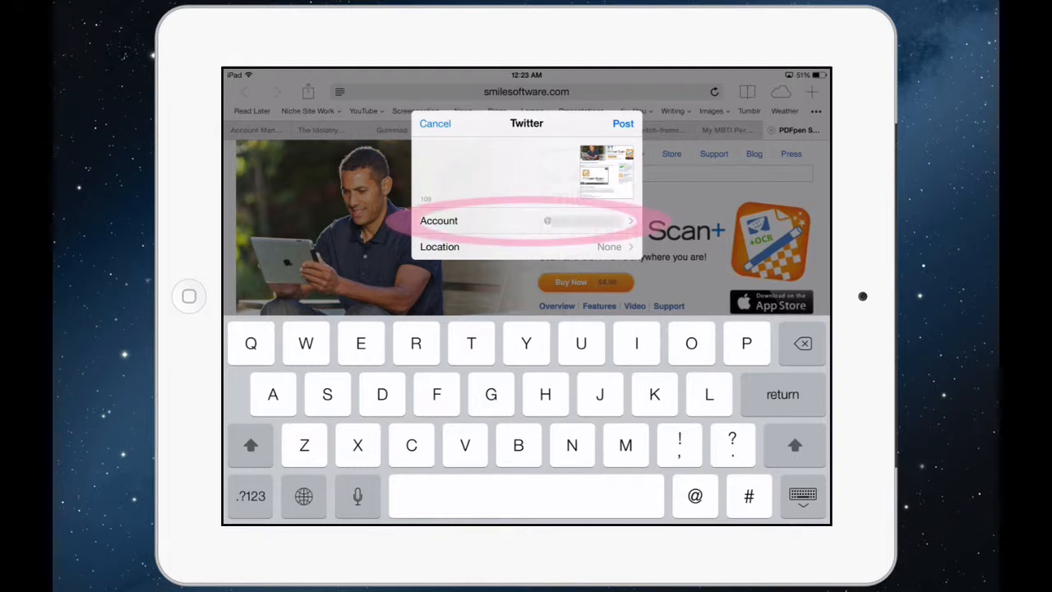
pyautogui.click(526, 220)
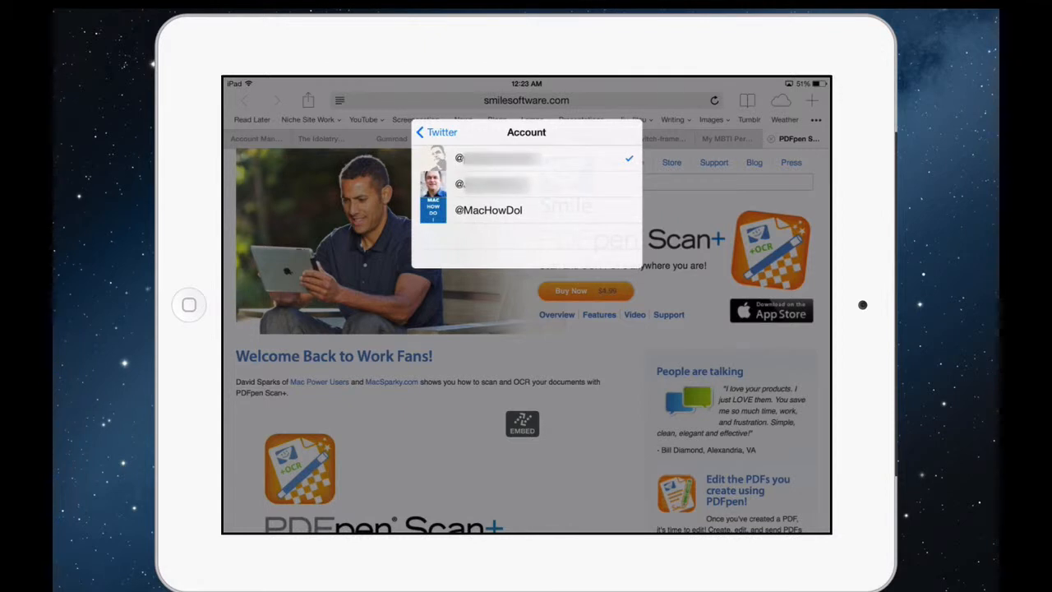
pyautogui.click(489, 210)
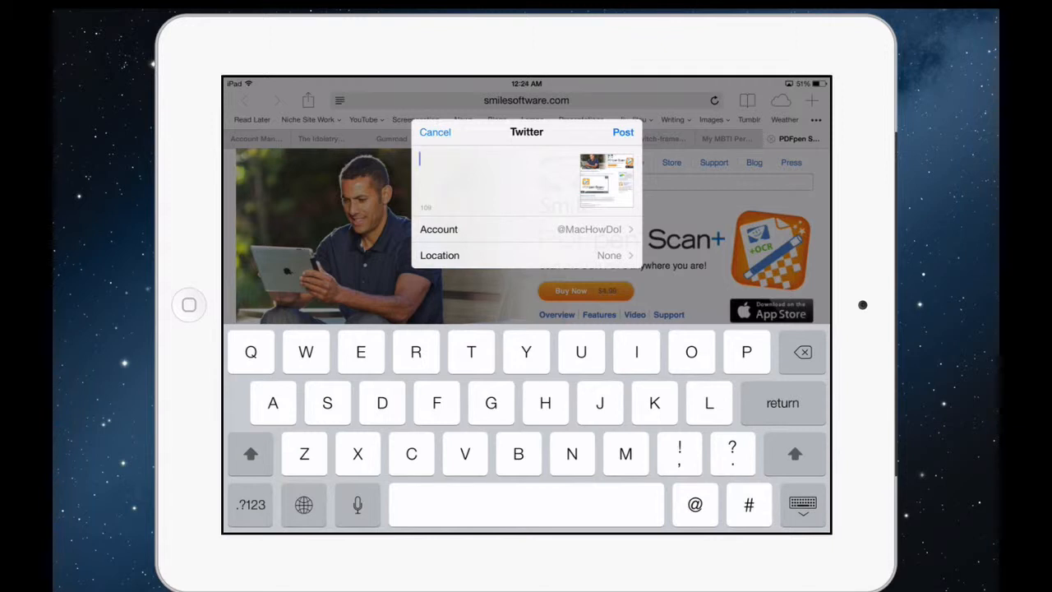
# Step: Write the tweet text "Great looking app for scanning on the iPad!" without posting
pyautogui.write('Great looking')
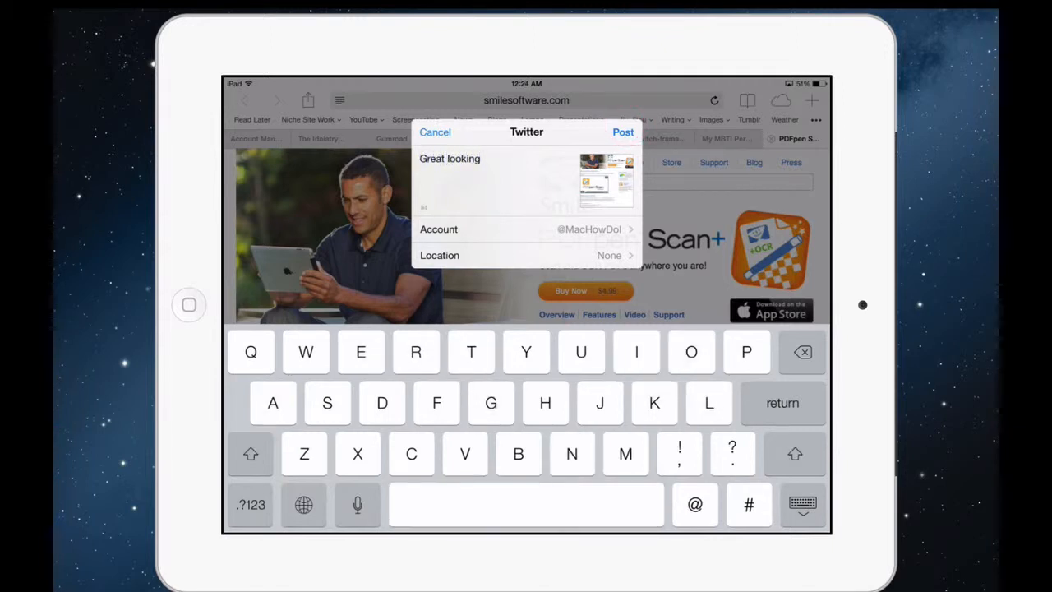
pyautogui.write('app for scann')
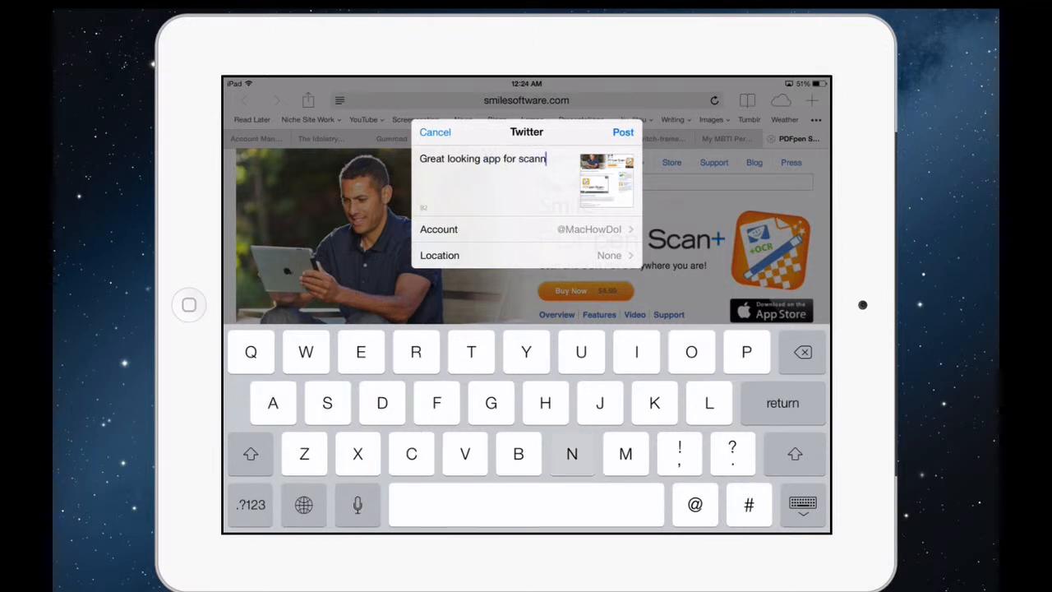
pyautogui.write('ing on the i')
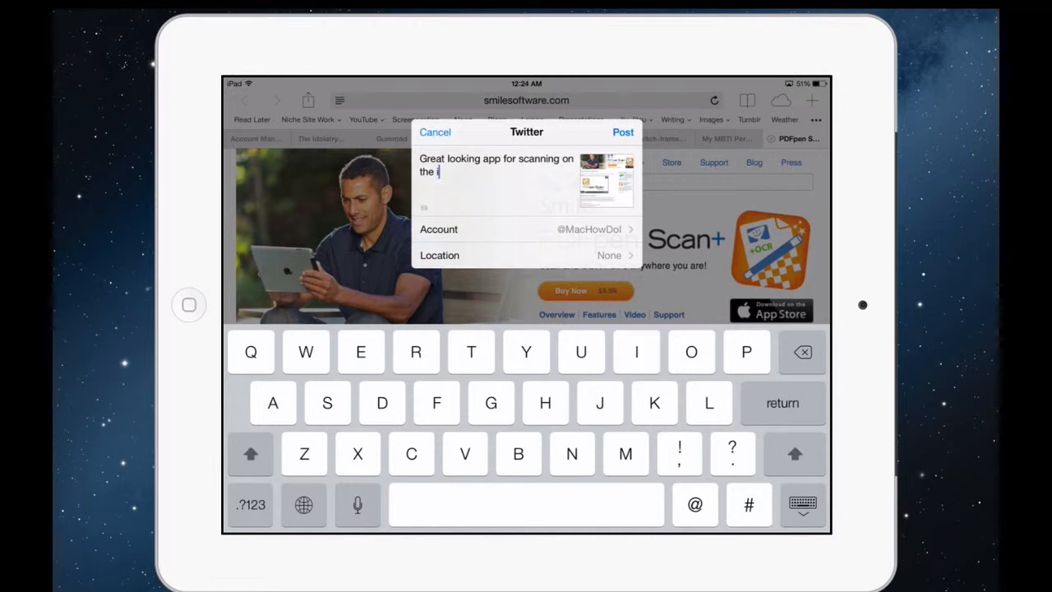
pyautogui.write('Pad')
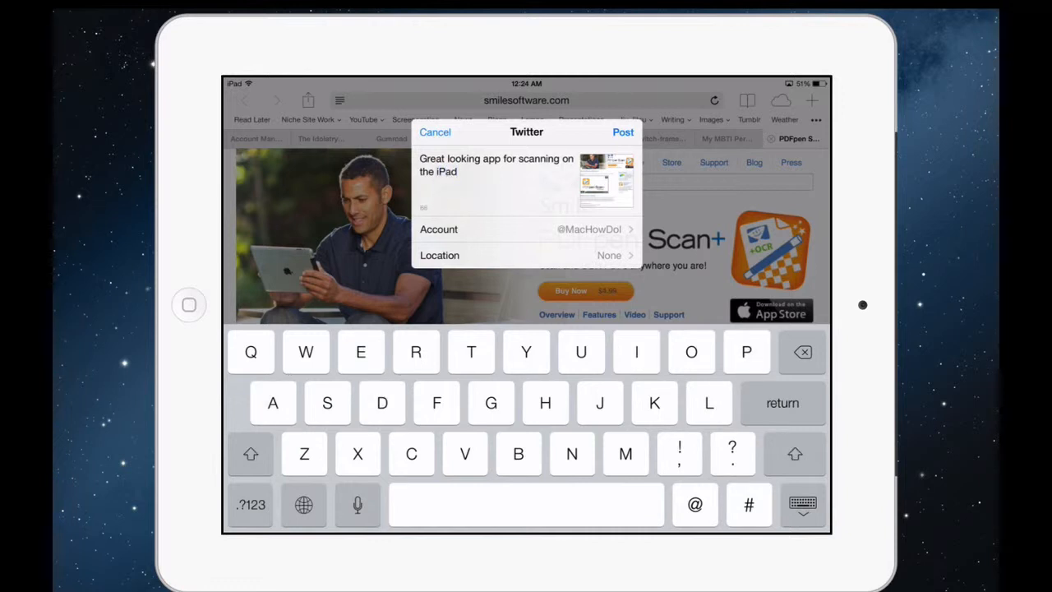
pyautogui.write('!')
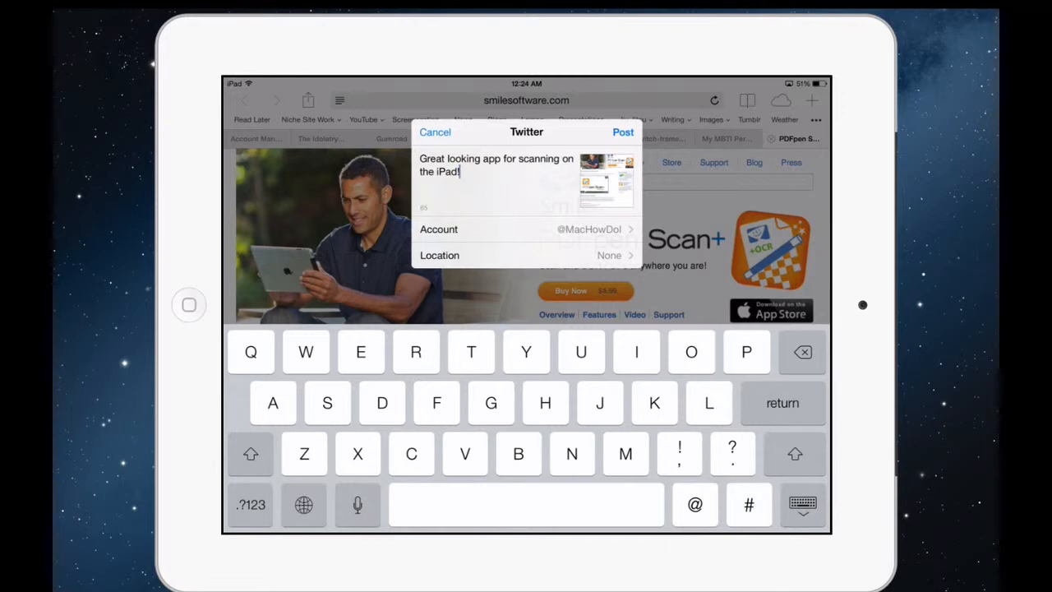